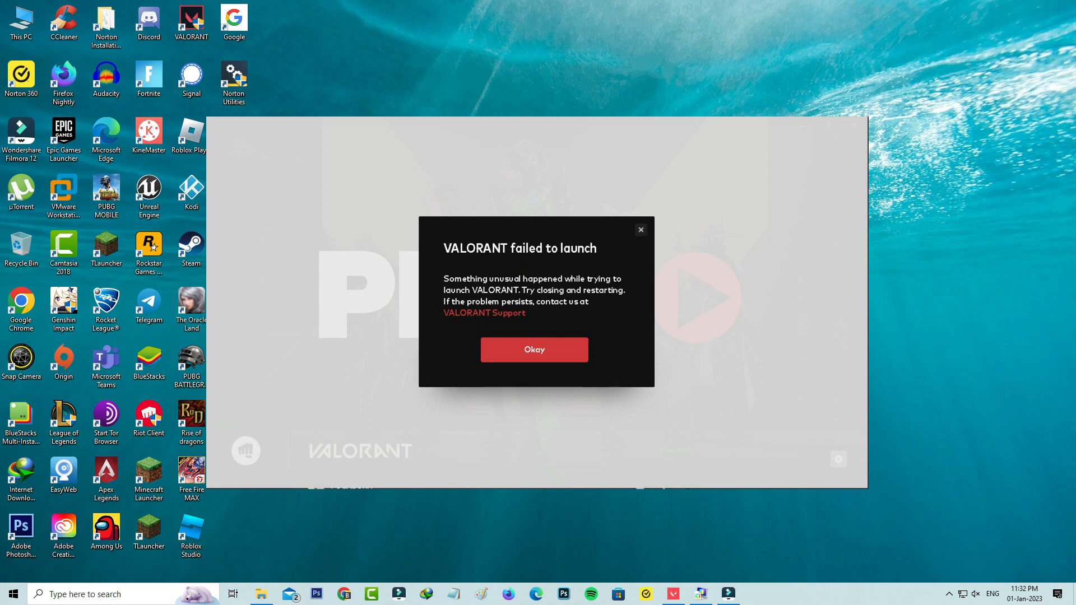
# Dismiss the VALORANT launch error and end the VALORANT task in Task Manager
pyautogui.click(534, 349)
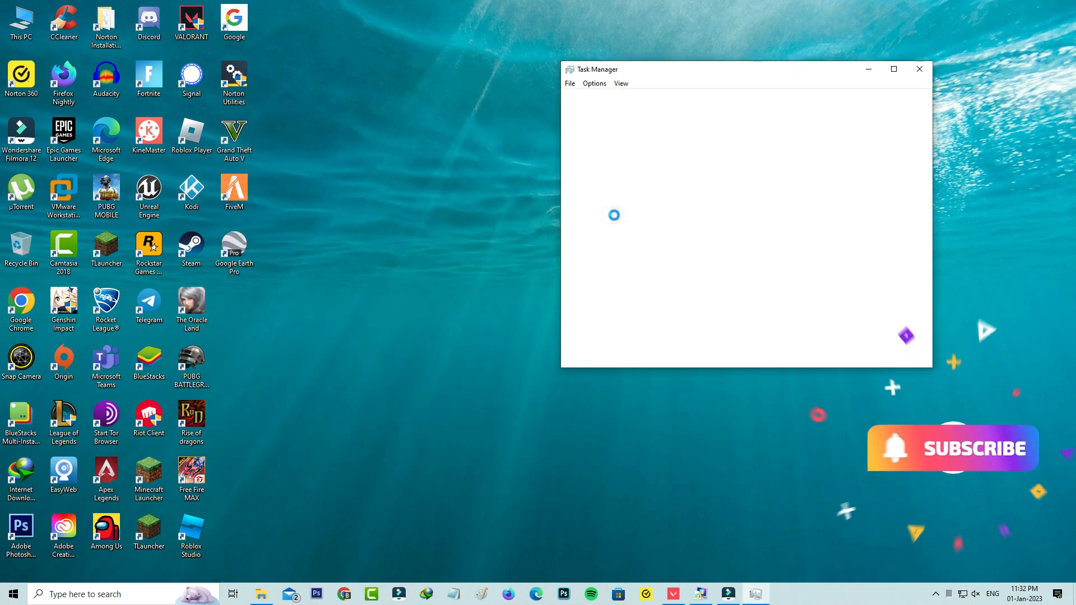
pyautogui.rightClick(600, 195)
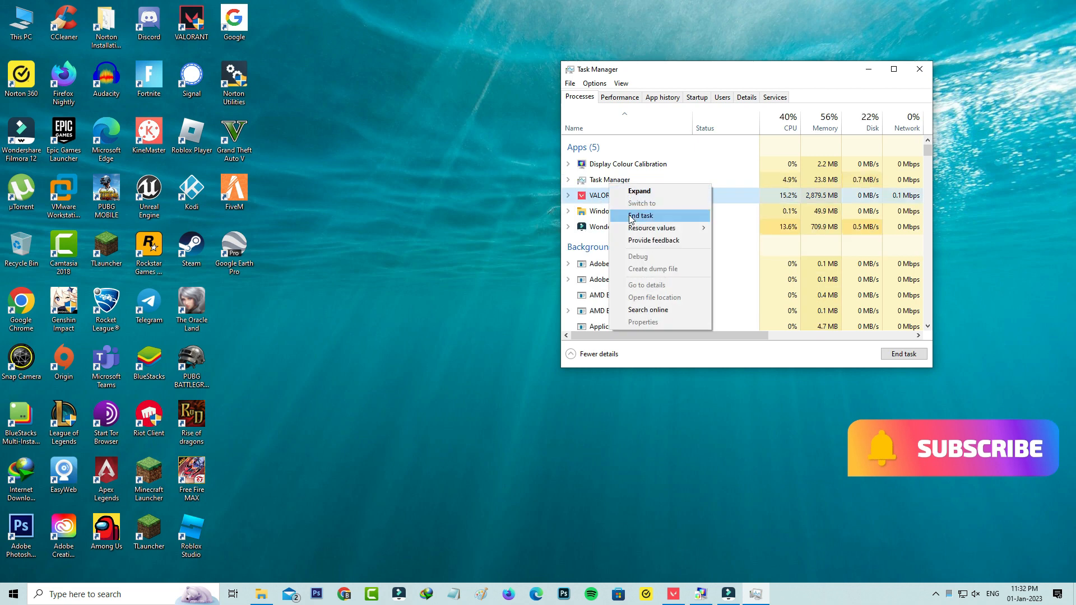
pyautogui.click(640, 215)
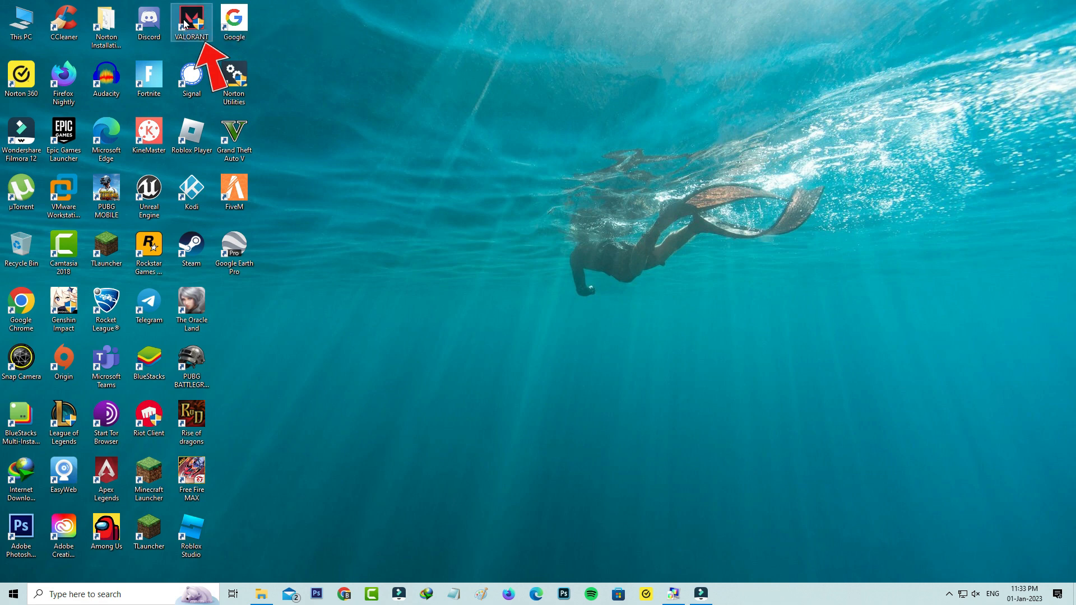
# Uncheck 'Disable full-screen optimisations' and 'Run as administrator' on the VALORANT shortcut's Compatibility tab
pyautogui.rightClick(192, 21)
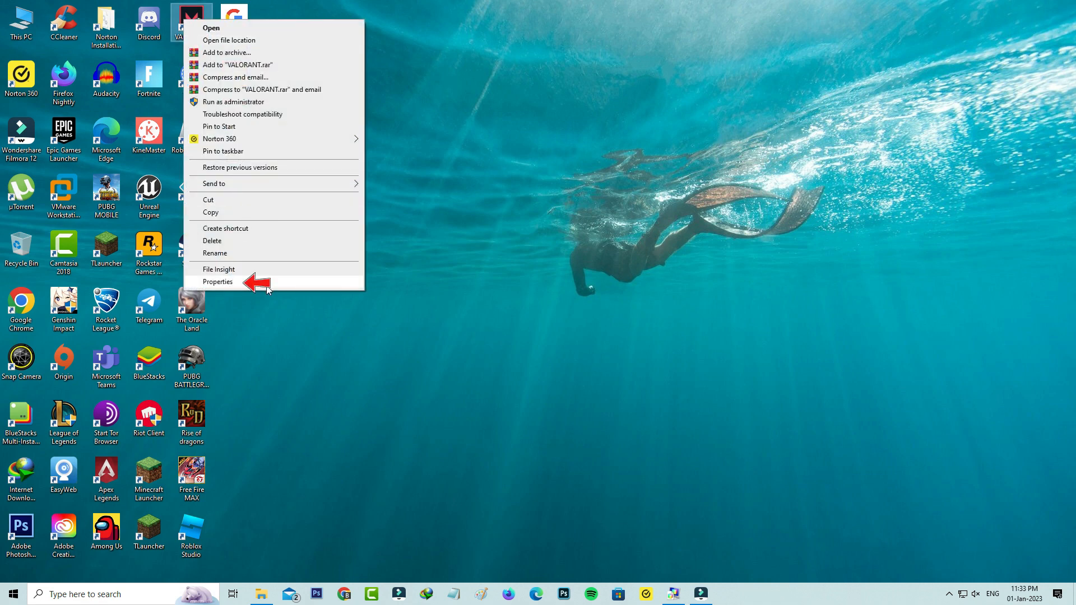
pyautogui.click(217, 281)
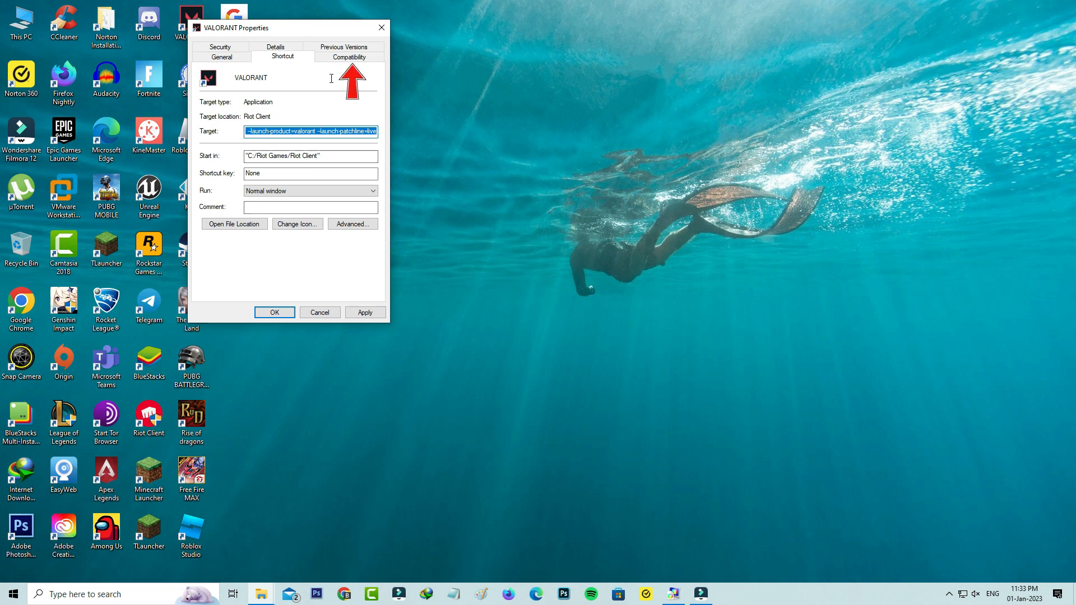
pyautogui.click(348, 56)
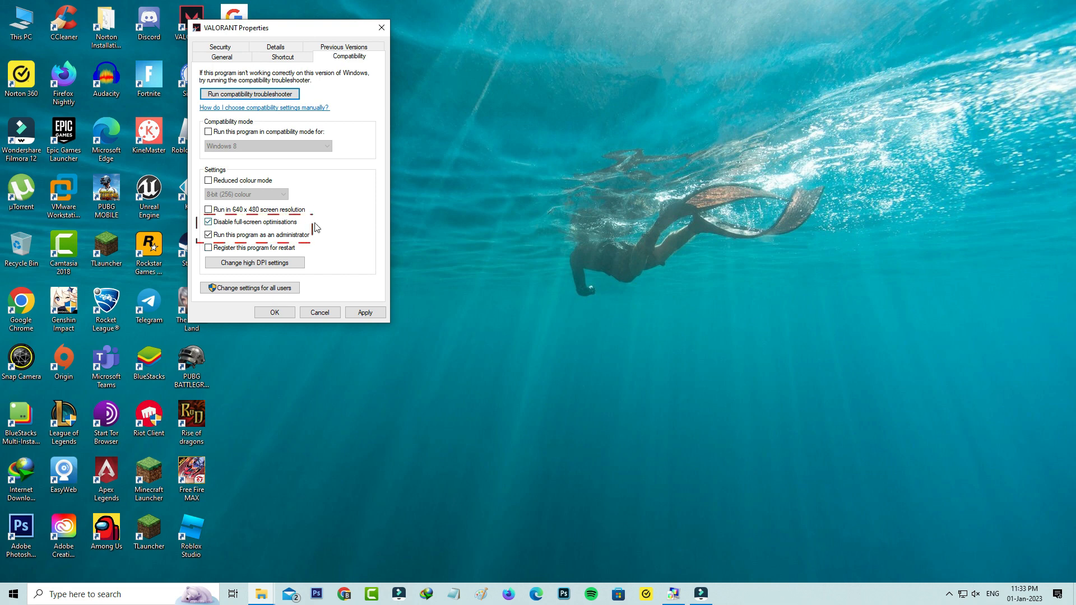
pyautogui.moveTo(284, 229)
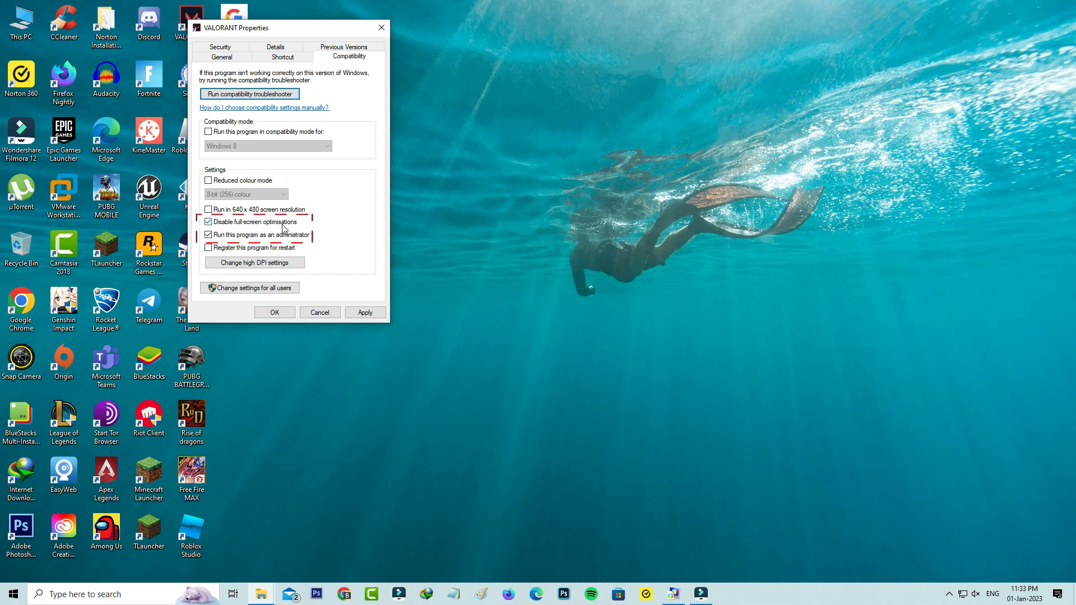
pyautogui.click(208, 222)
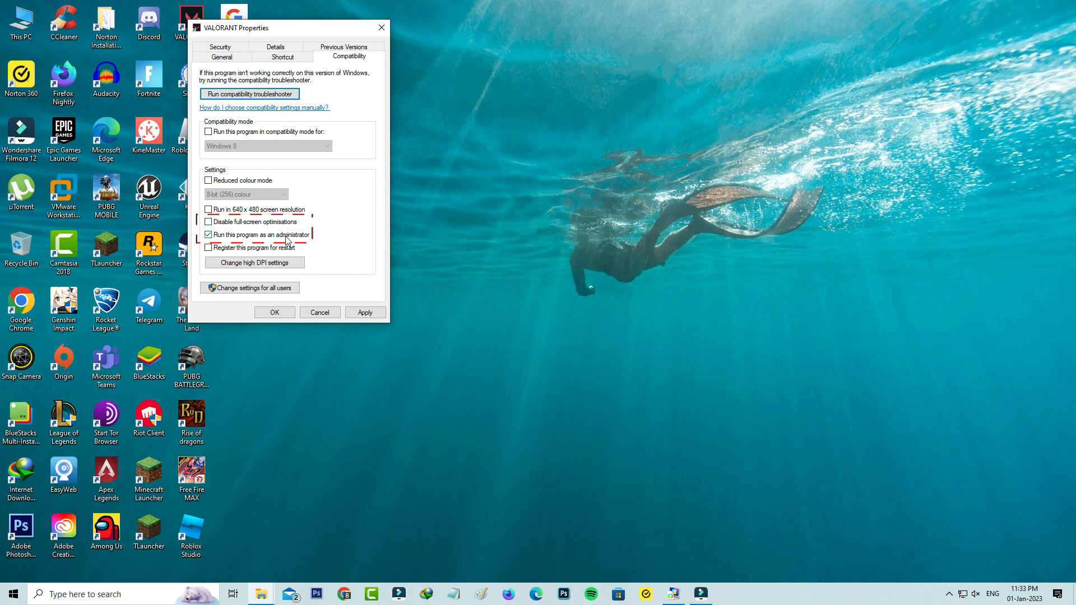
pyautogui.click(208, 235)
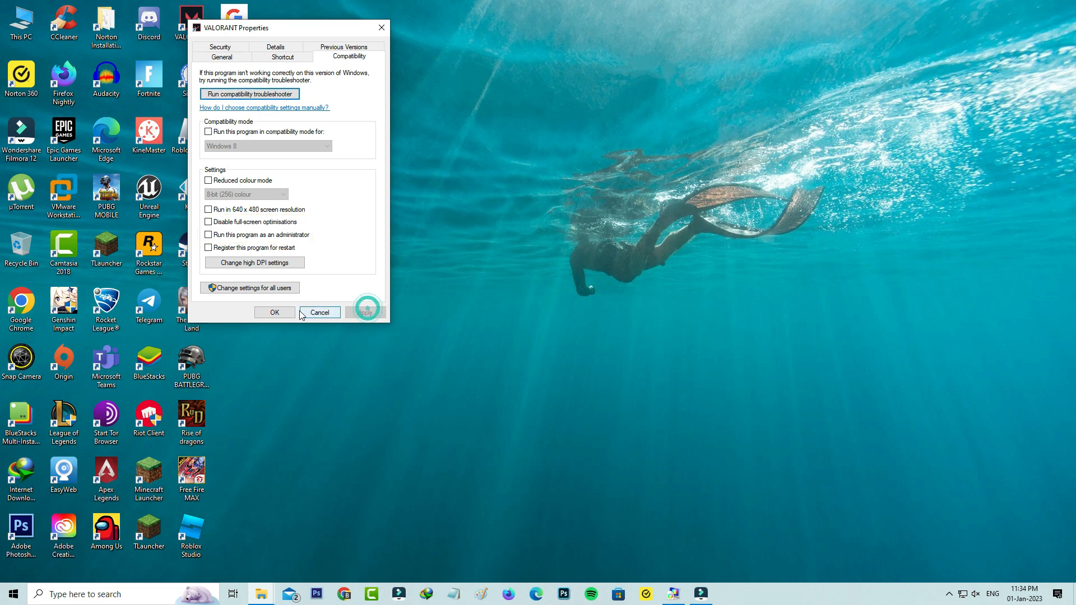
pyautogui.click(318, 312)
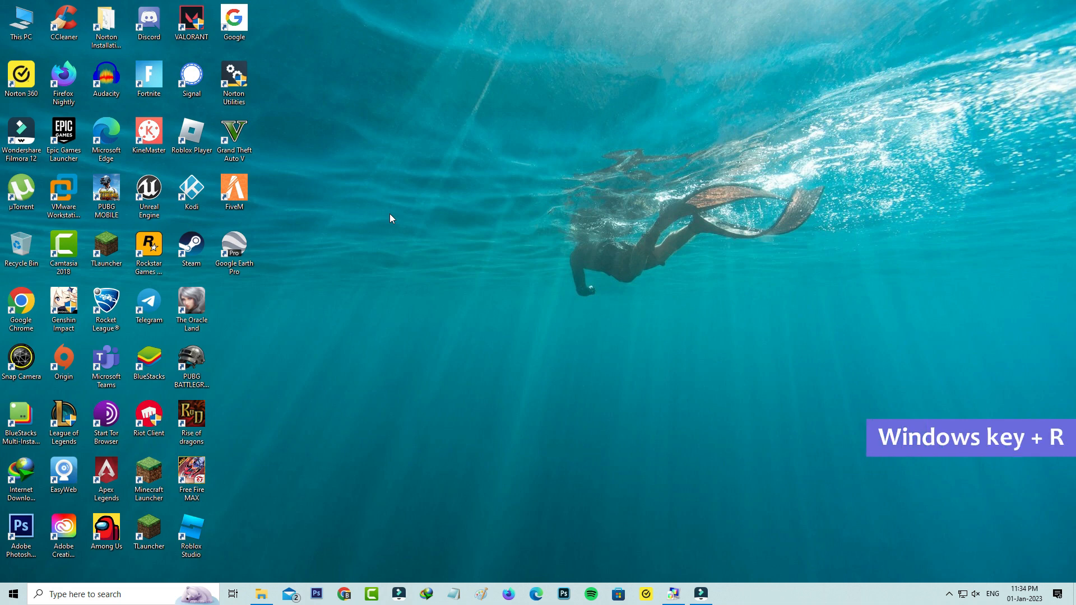
# Launch services.msc from the Run box
pyautogui.press('win+r')
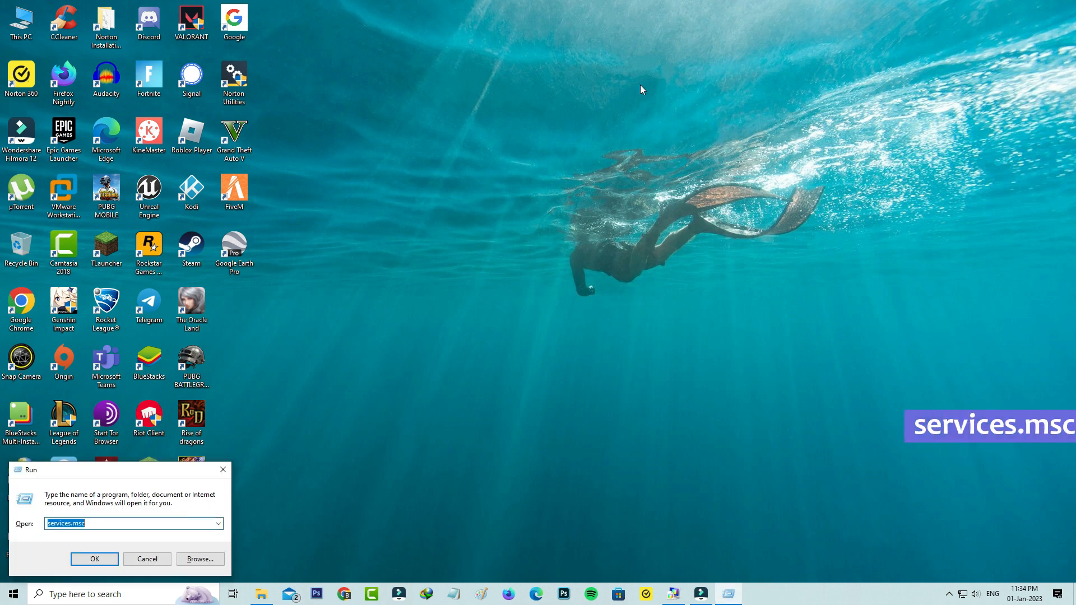
pyautogui.click(94, 559)
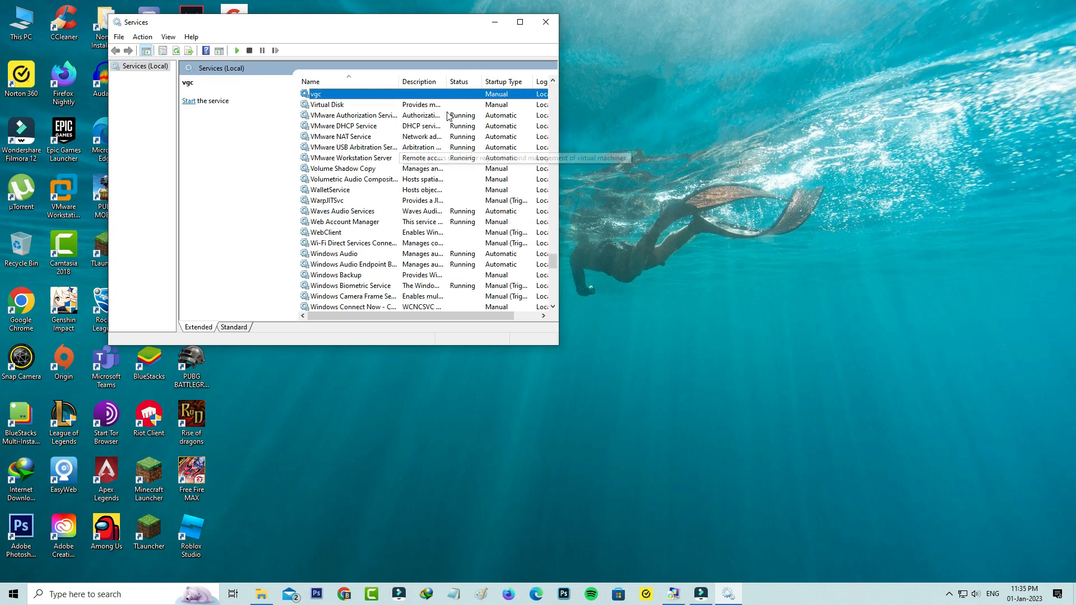
# Set vgc's startup type to Automatic, start the service, confirm, and close Services
pyautogui.doubleClick(315, 94)
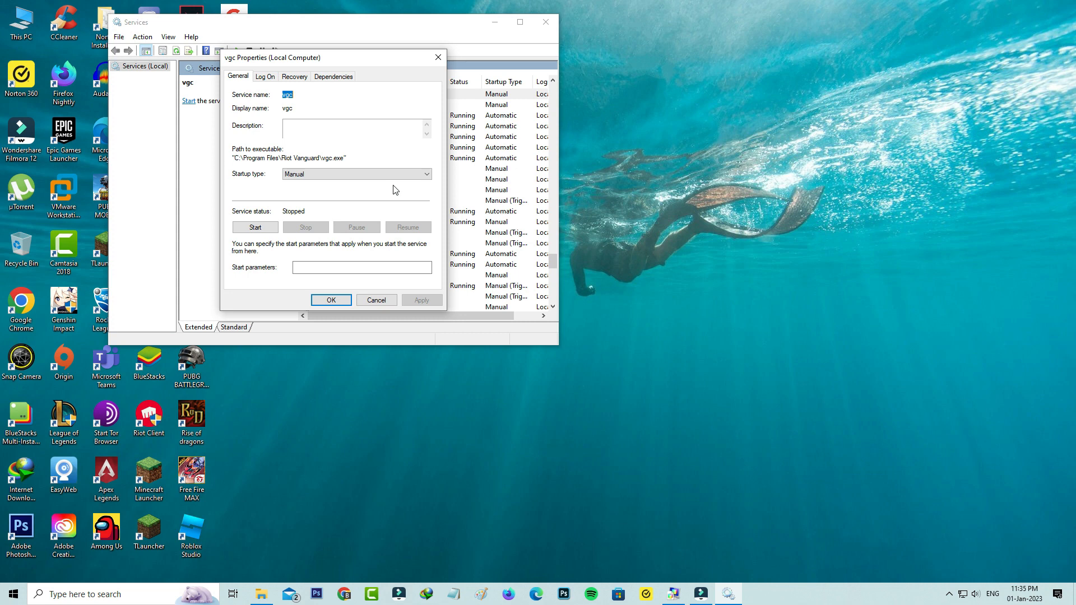
pyautogui.click(425, 174)
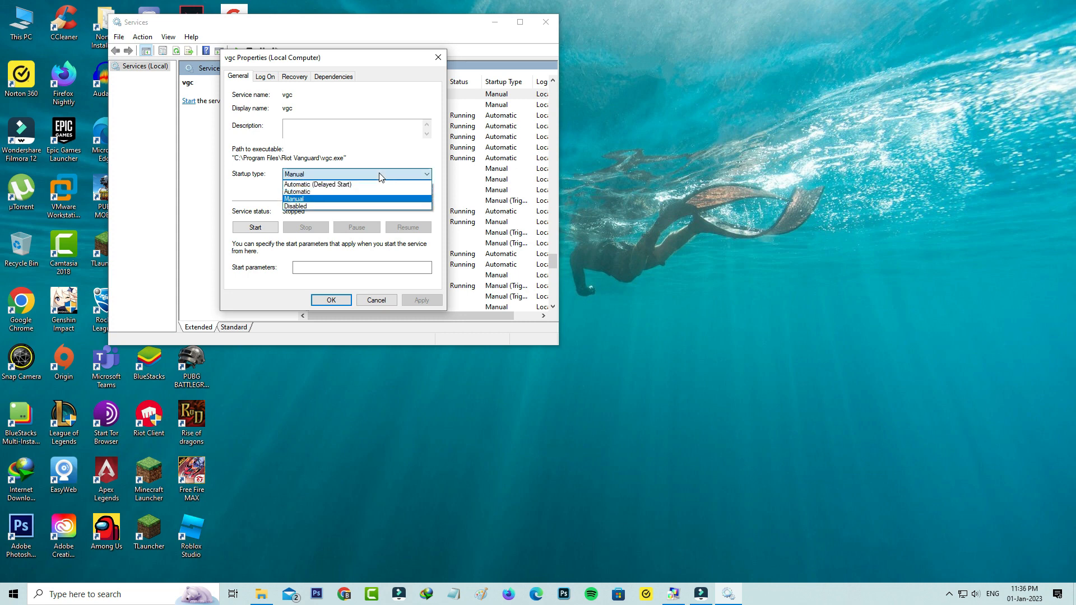
pyautogui.click(296, 192)
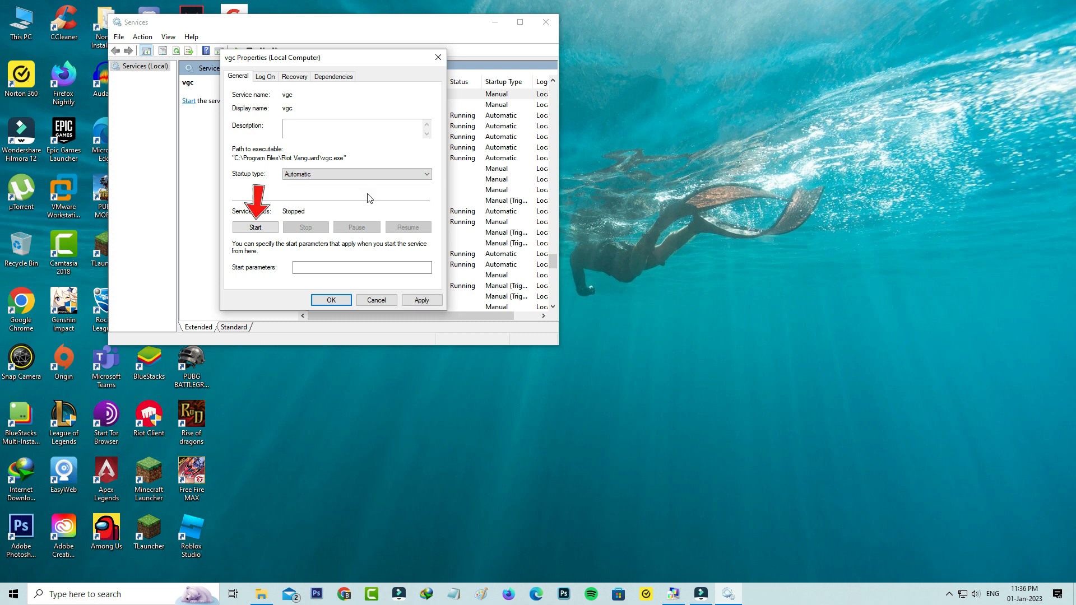
pyautogui.click(255, 227)
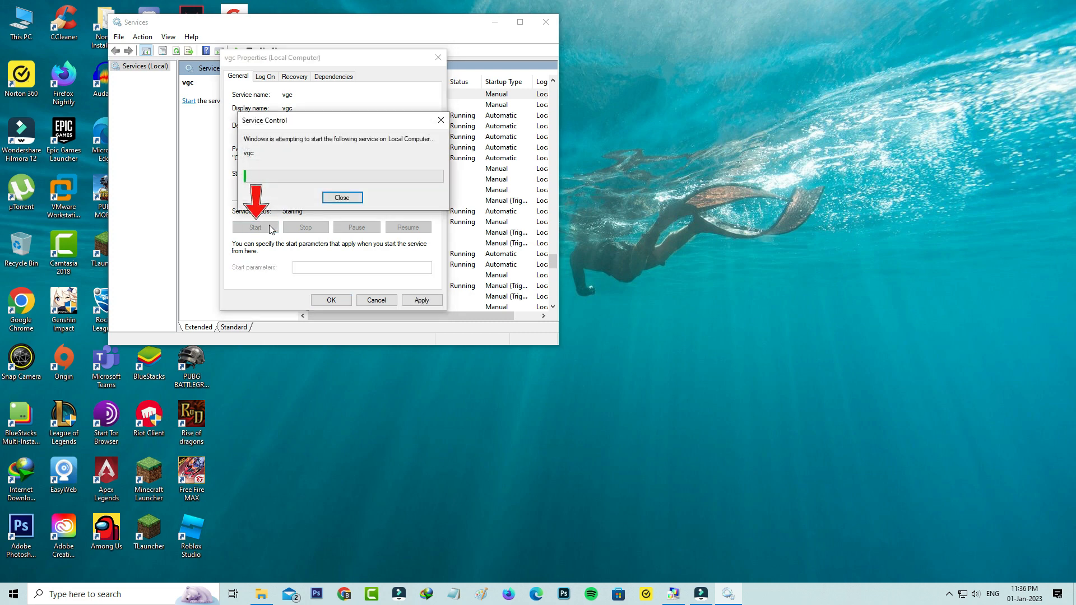
pyautogui.click(341, 197)
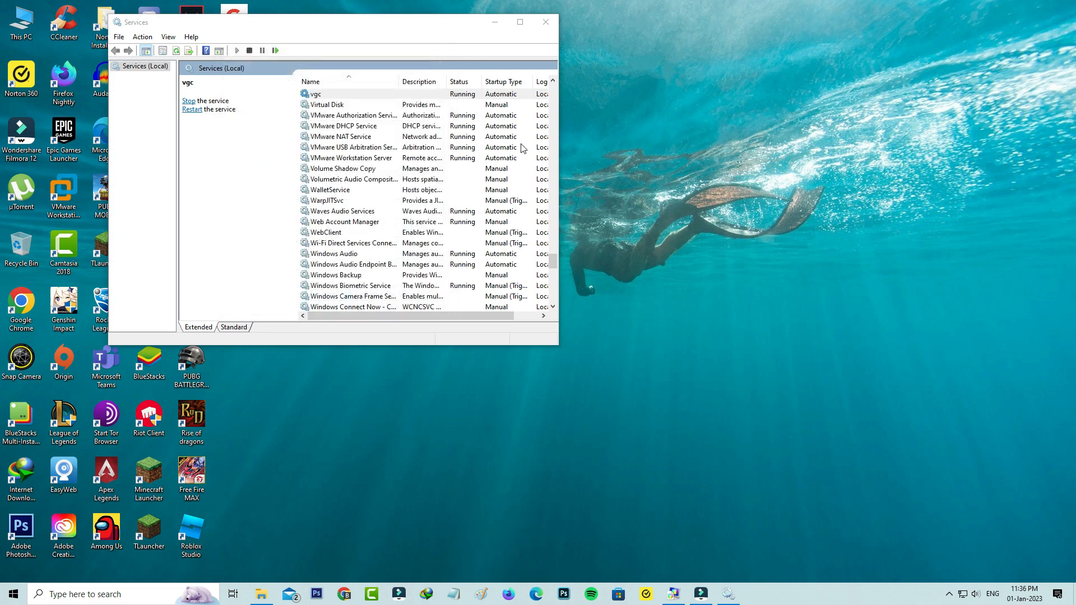
pyautogui.click(545, 22)
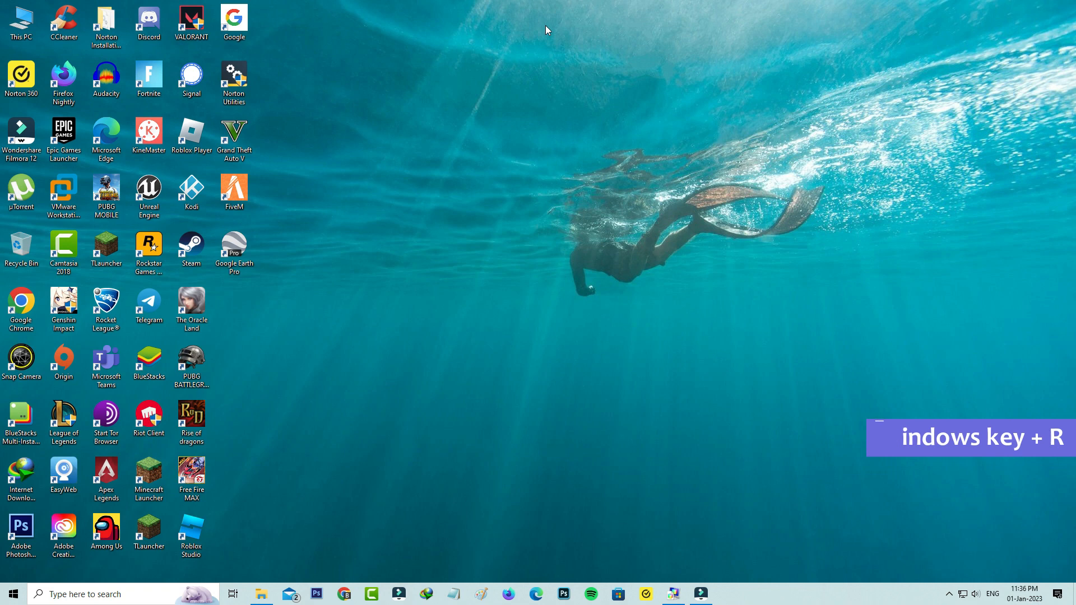
# Open %localappdata% through the Run box
pyautogui.press('win+r')
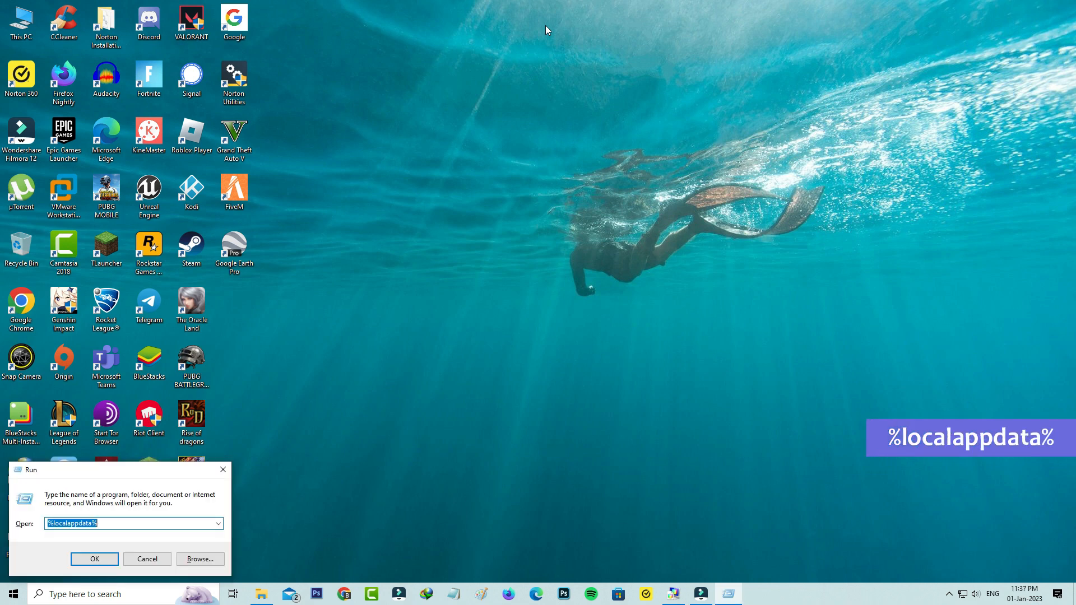
pyautogui.click(94, 559)
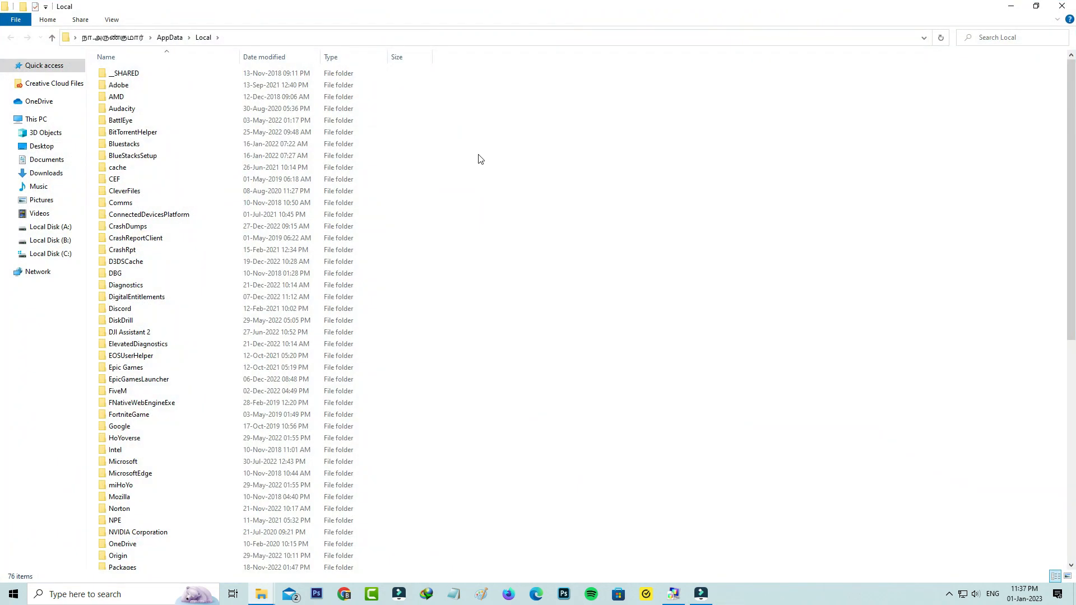
# Navigate into Riot Games > Riot Client > Data
pyautogui.click(125, 234)
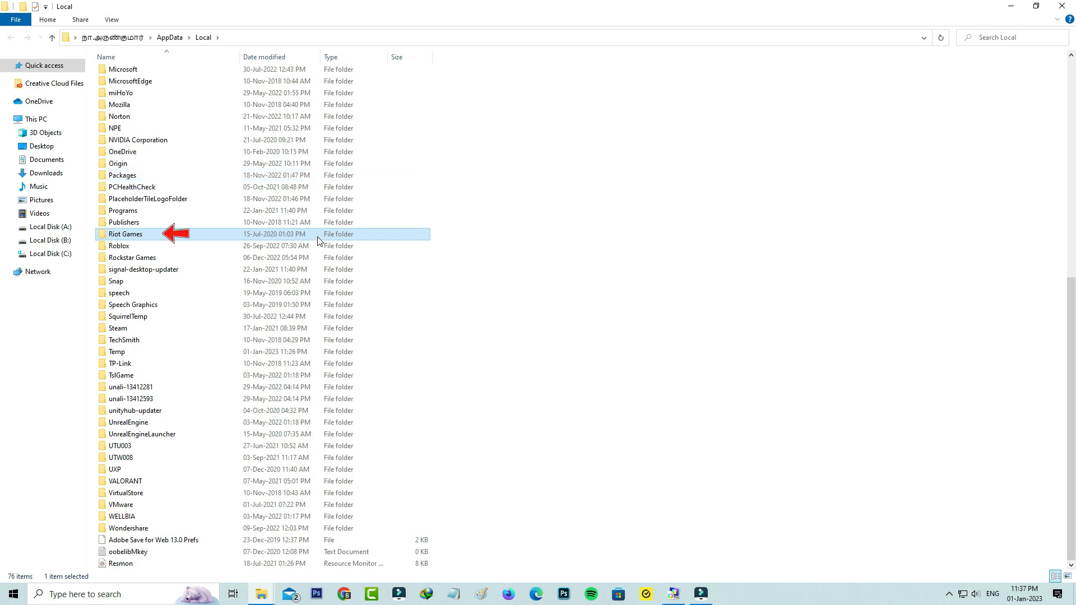
pyautogui.doubleClick(125, 234)
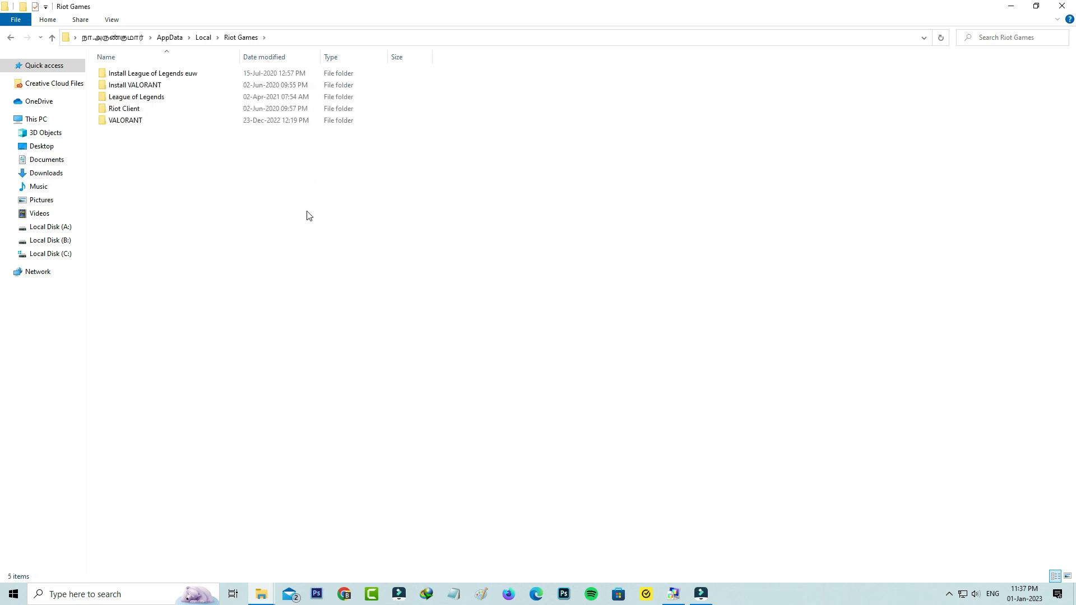
pyautogui.doubleClick(123, 108)
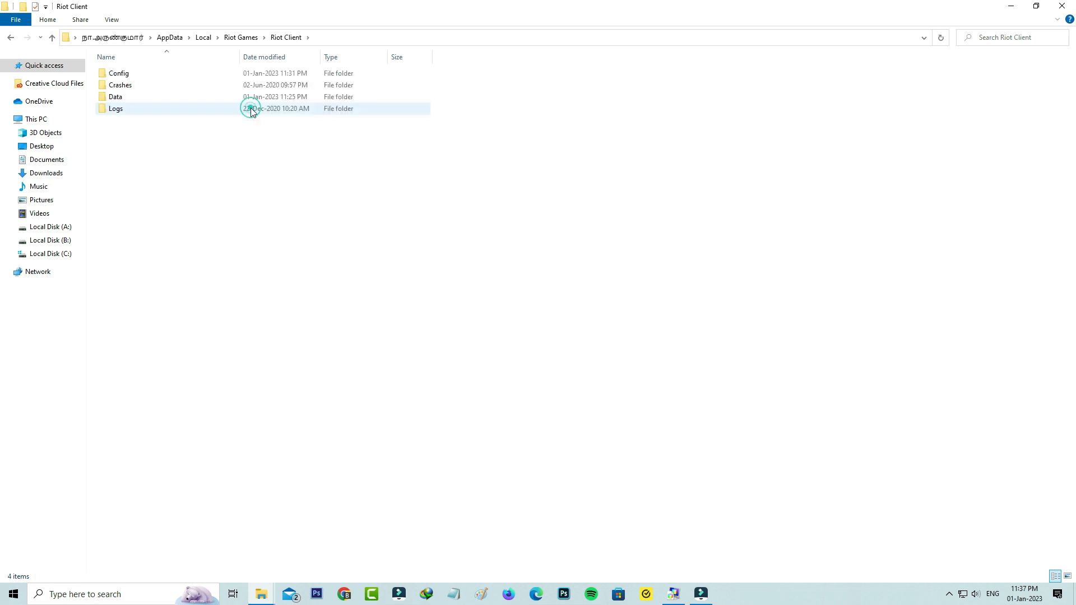
pyautogui.click(115, 95)
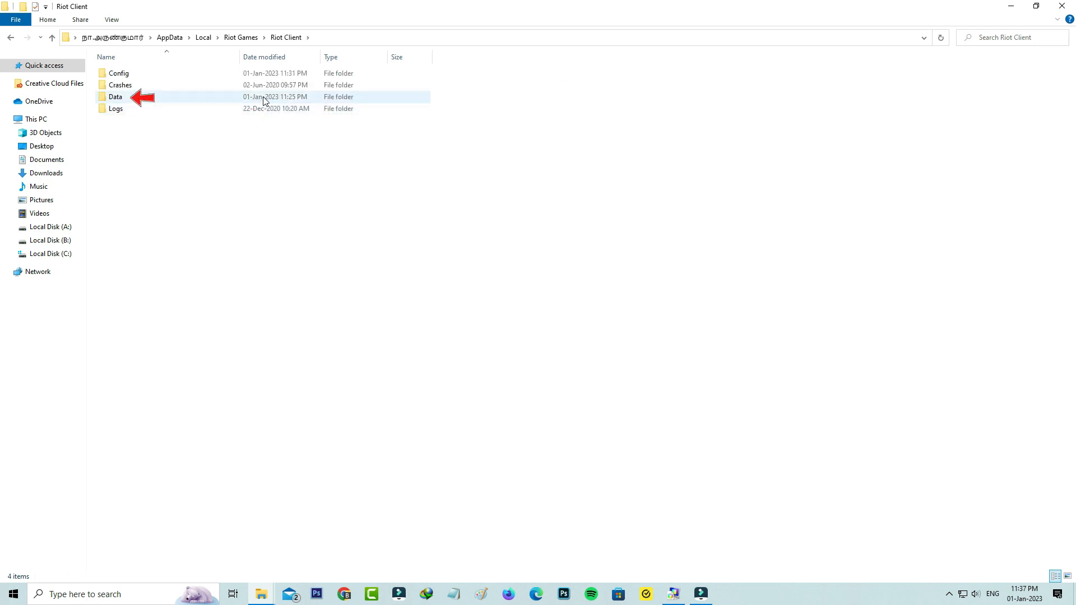
pyautogui.doubleClick(115, 95)
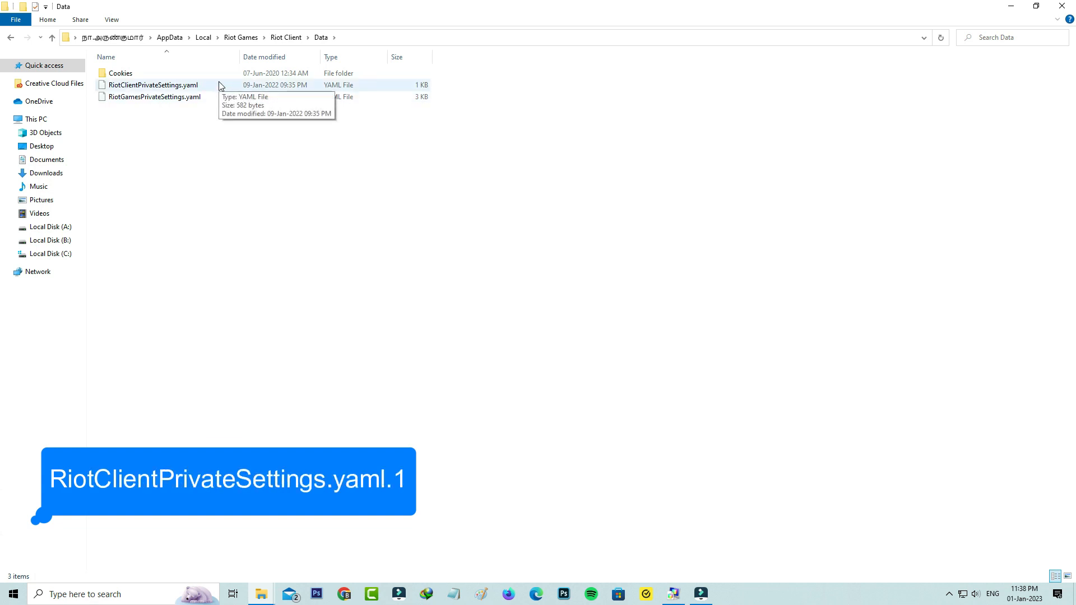
# Rename RiotClientPrivateSettings.yaml to RiotClientPrivateSettings.yaml.1, accepting the extension warning
pyautogui.rightClick(152, 85)
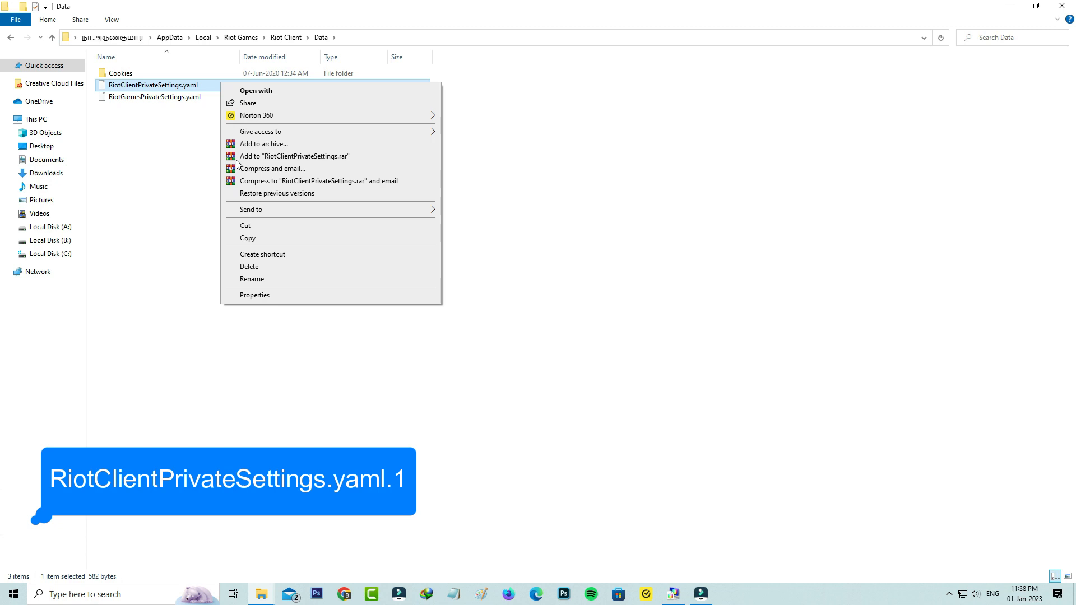
pyautogui.click(252, 278)
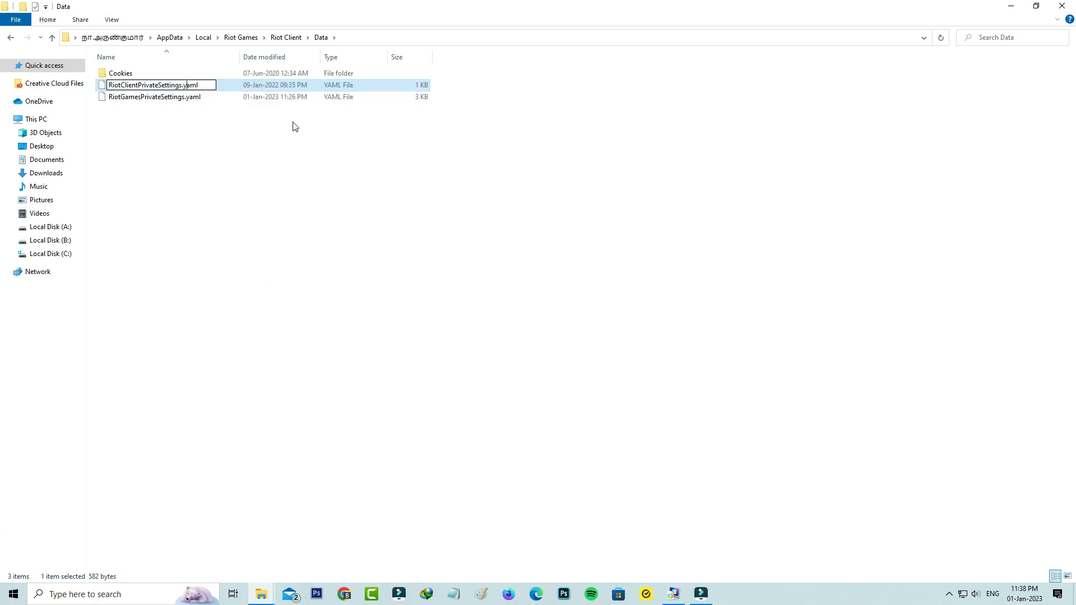
pyautogui.write('.1')
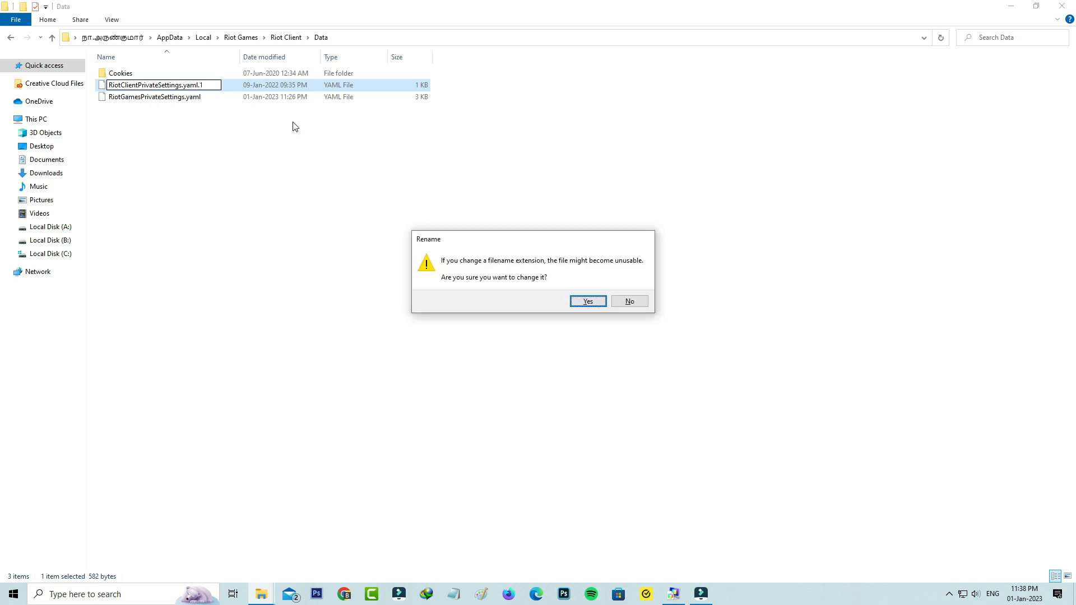
pyautogui.click(587, 301)
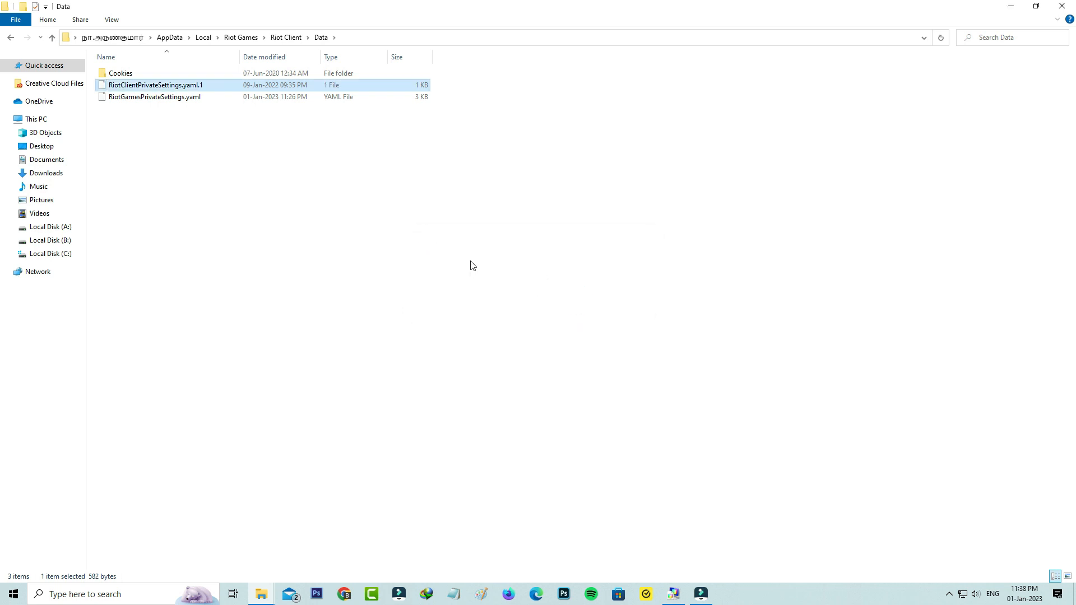
pyautogui.moveTo(520, 224)
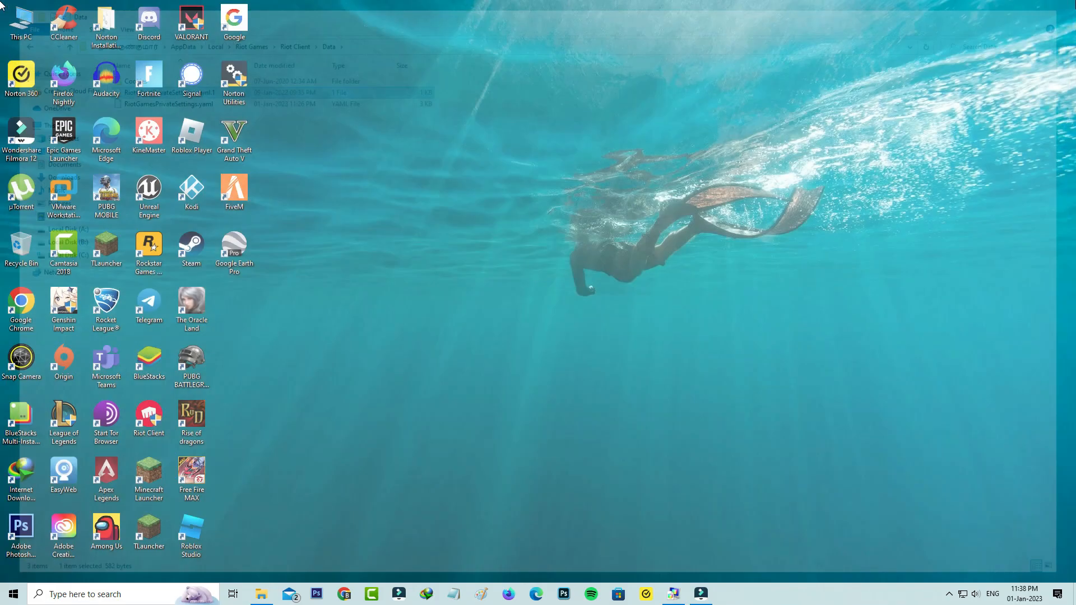
# Press Alt+F4 on the desktop to open the Shut Down Windows dialog
pyautogui.press('Alt+F4')
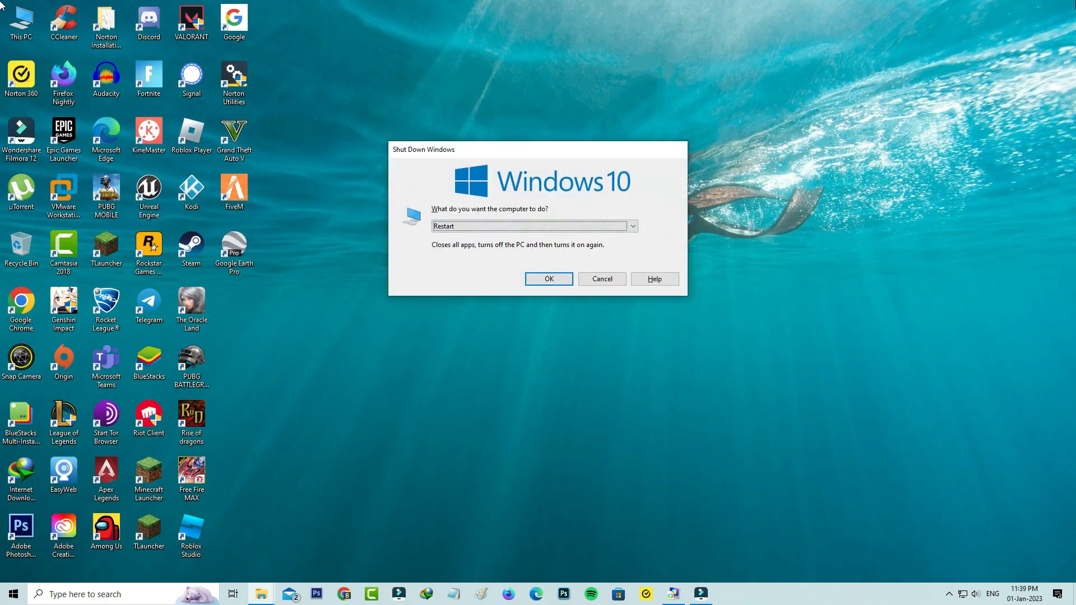